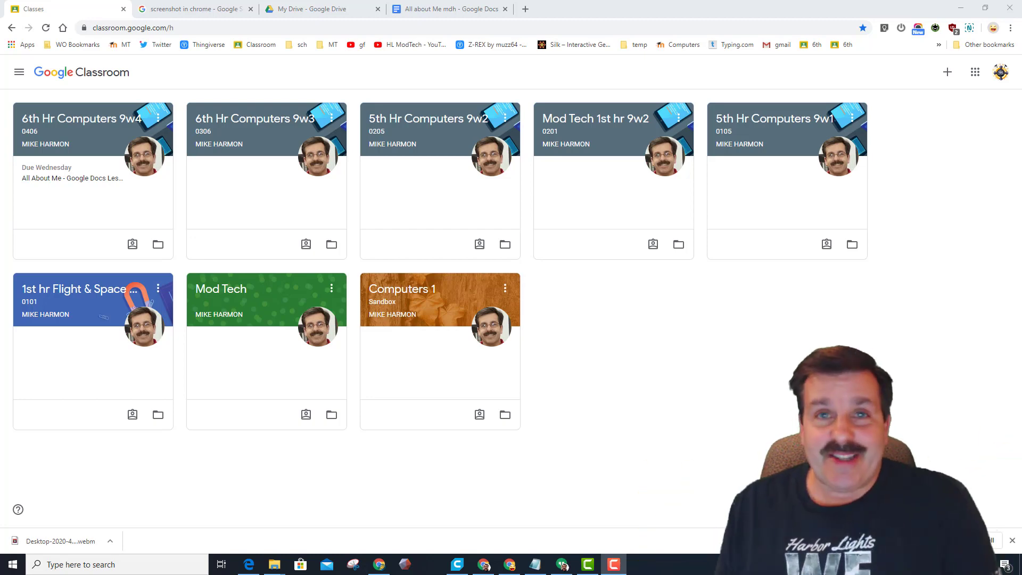
Step: Open the 6th Hr Computers 9w4 class to view its Stream with the All About Me post
left_click(93, 119)
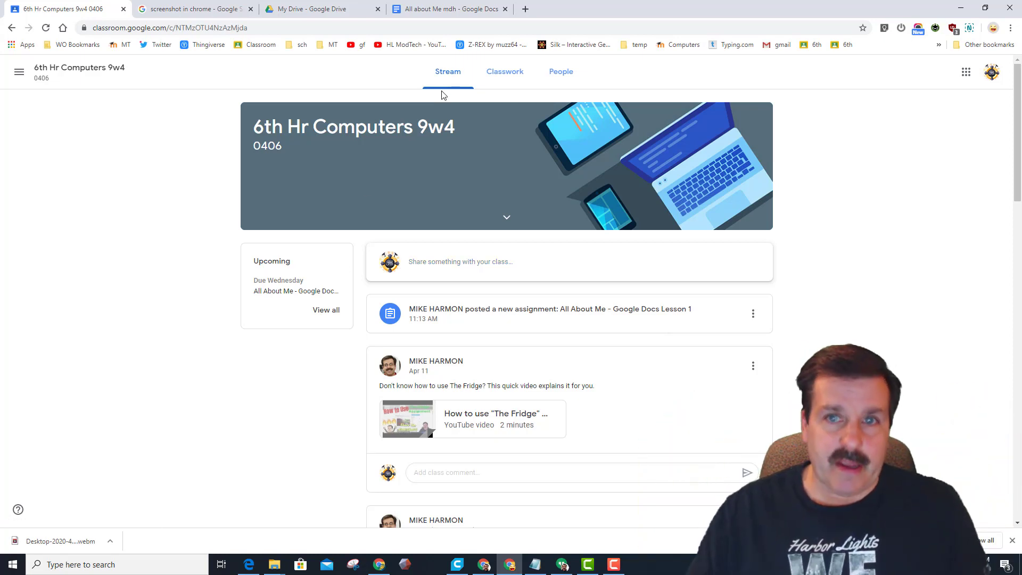
left_click(509, 71)
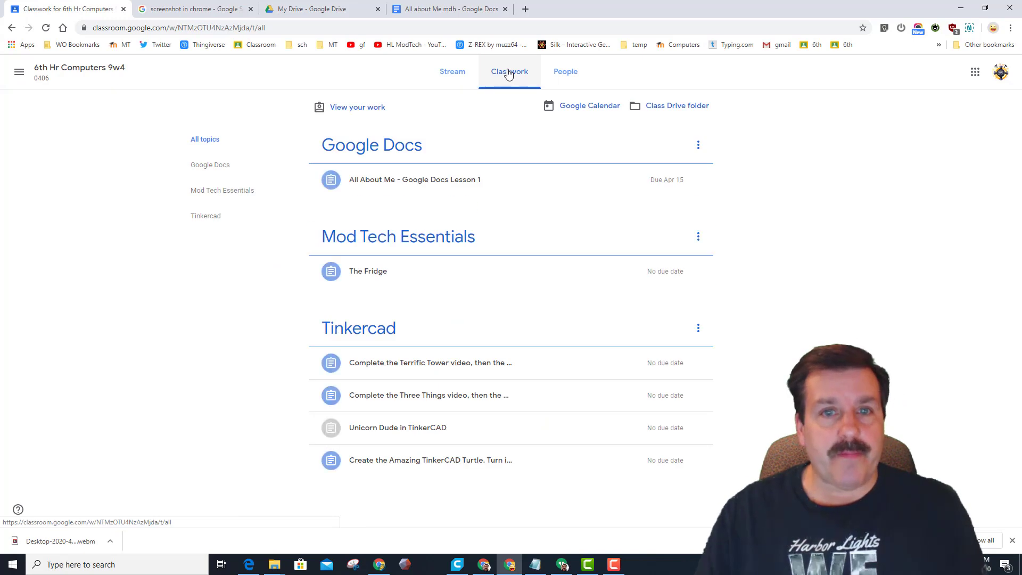
left_click(448, 72)
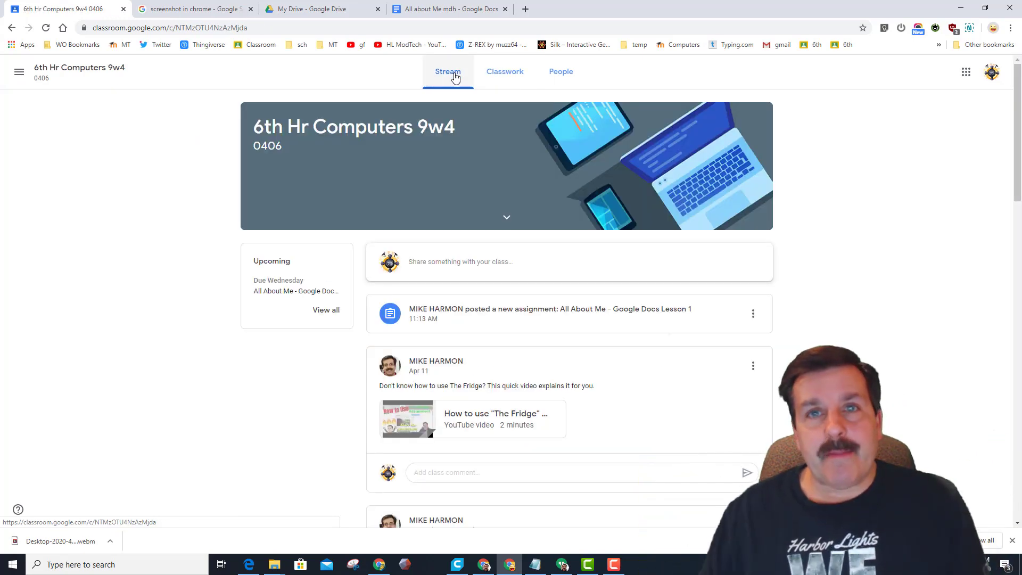
left_click(509, 70)
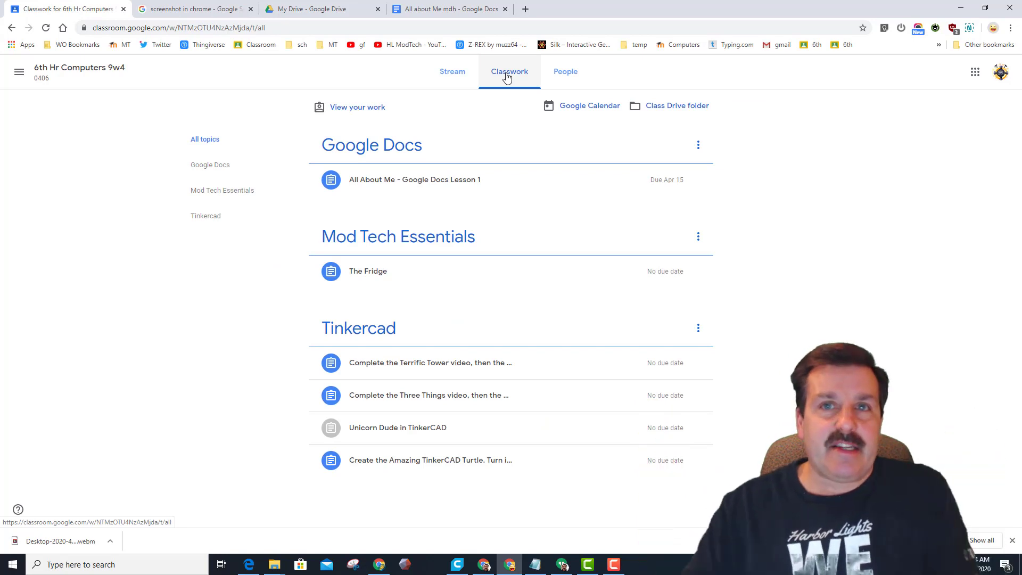
left_click(448, 70)
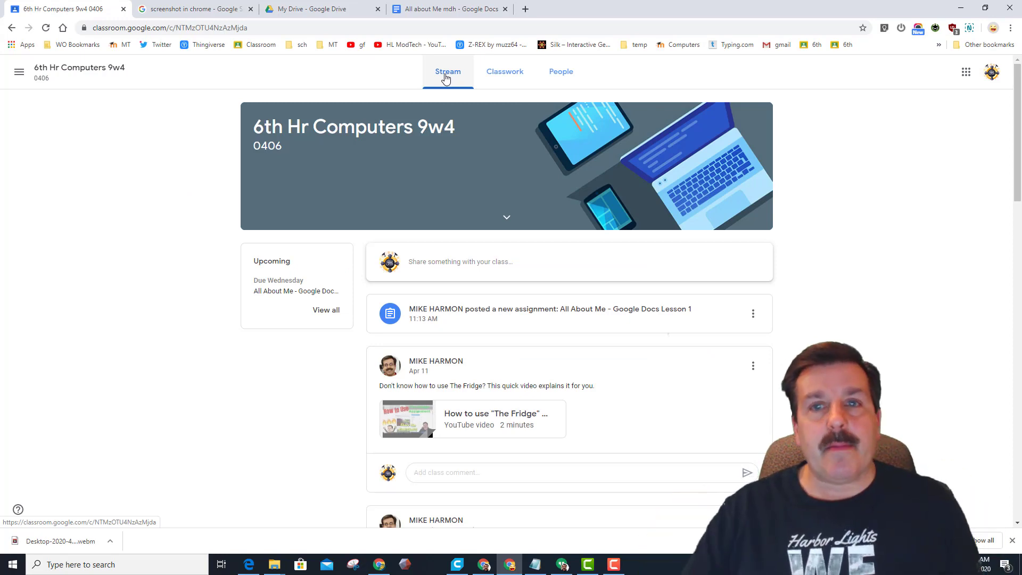
left_click(510, 71)
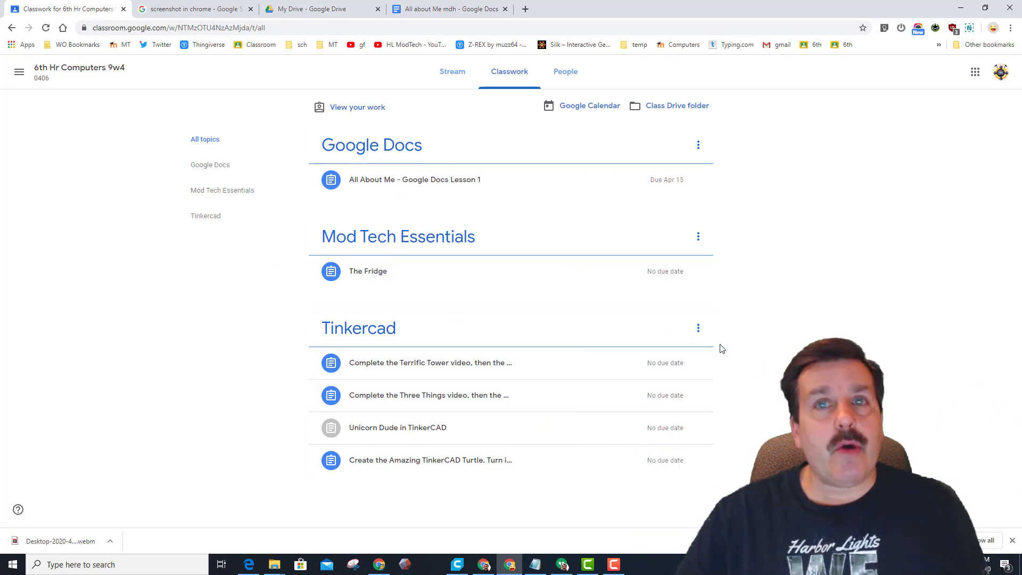
mouse_move(677, 384)
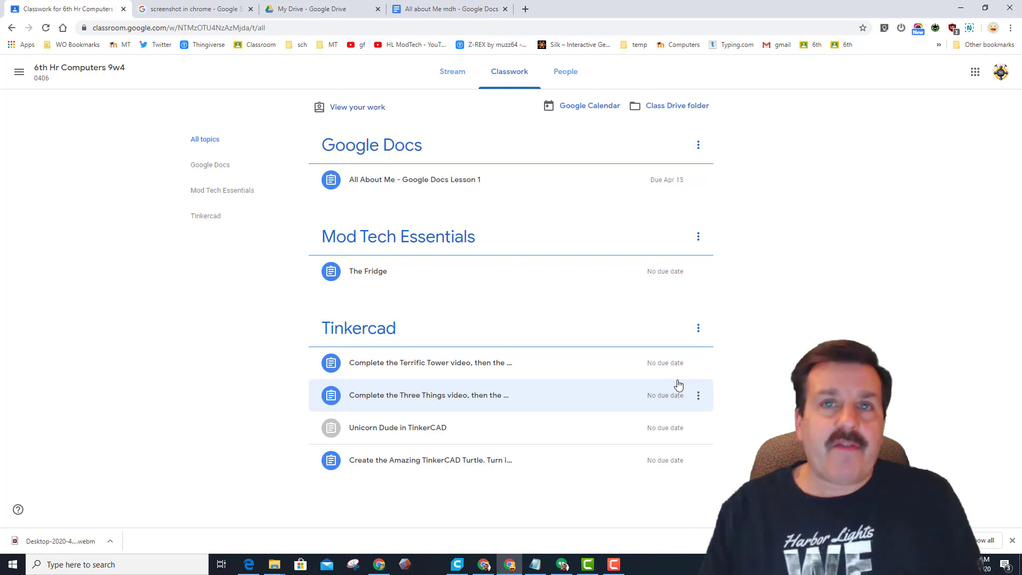
mouse_move(650, 196)
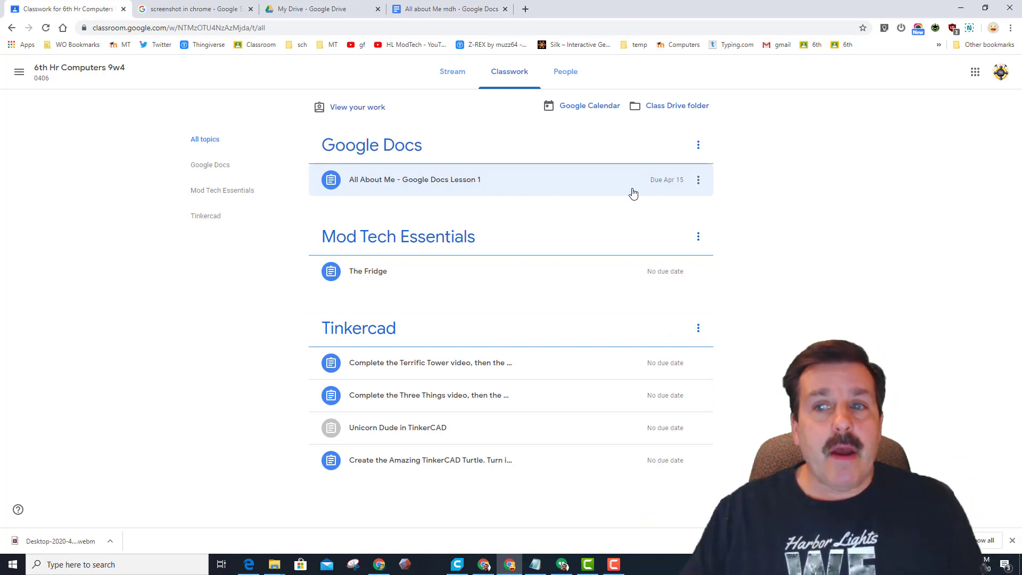
mouse_move(654, 199)
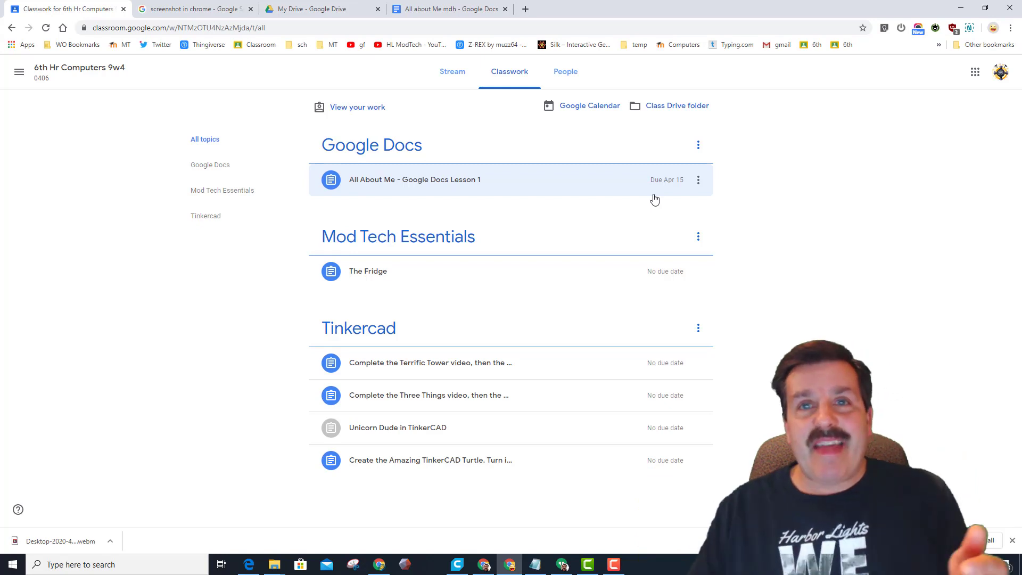
left_click(448, 71)
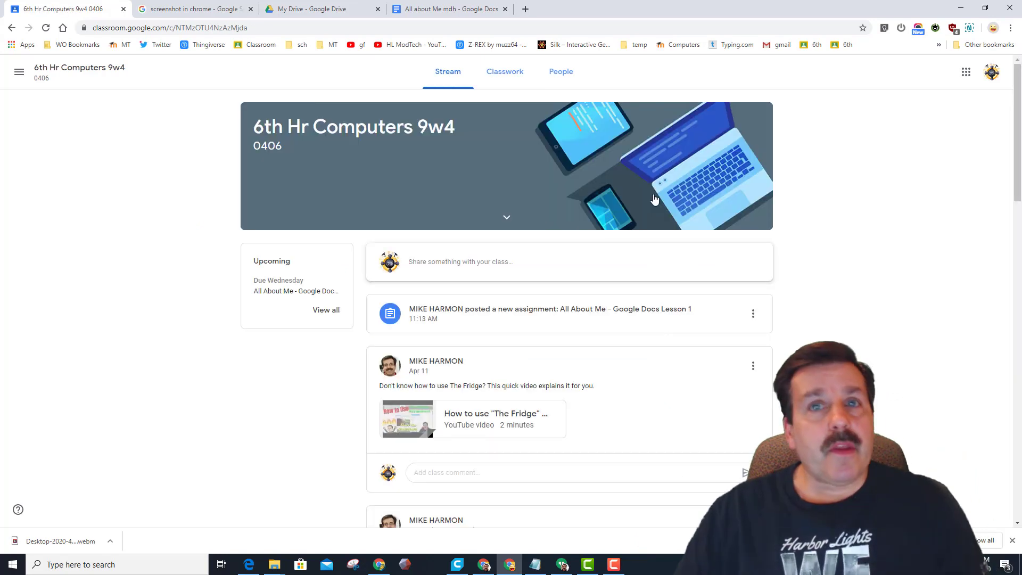
mouse_move(469, 421)
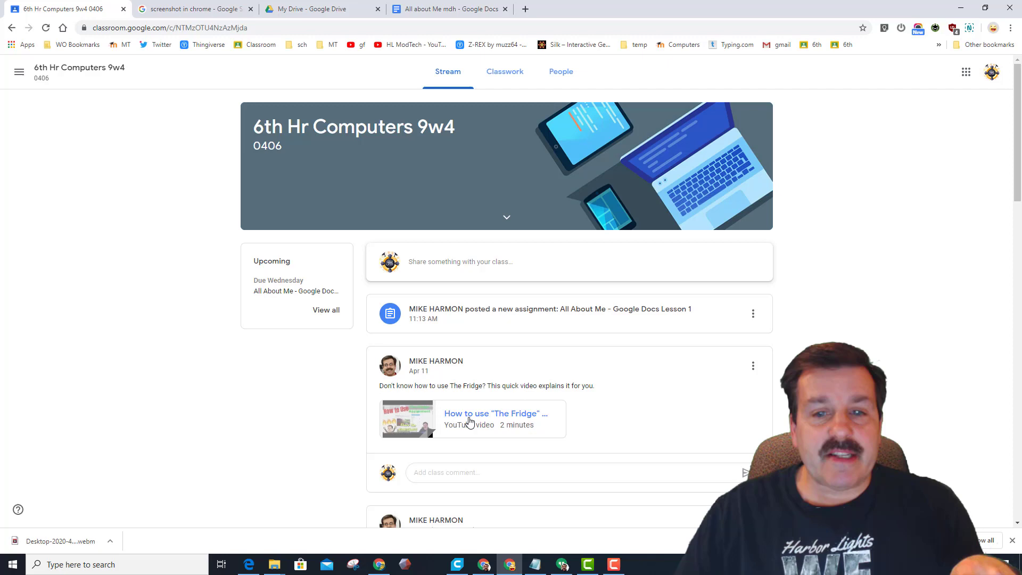
mouse_move(514, 424)
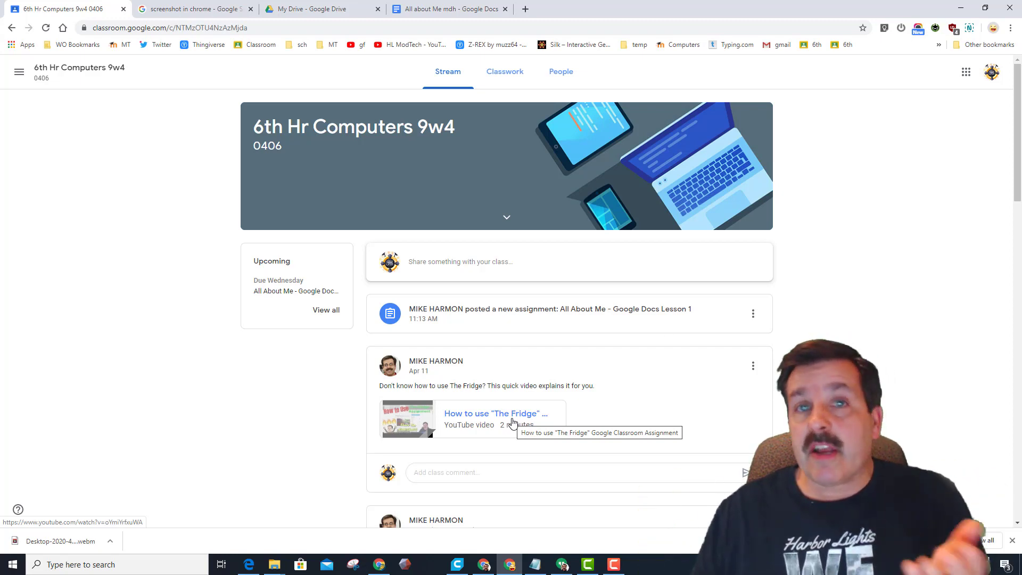
scroll("down", 3)
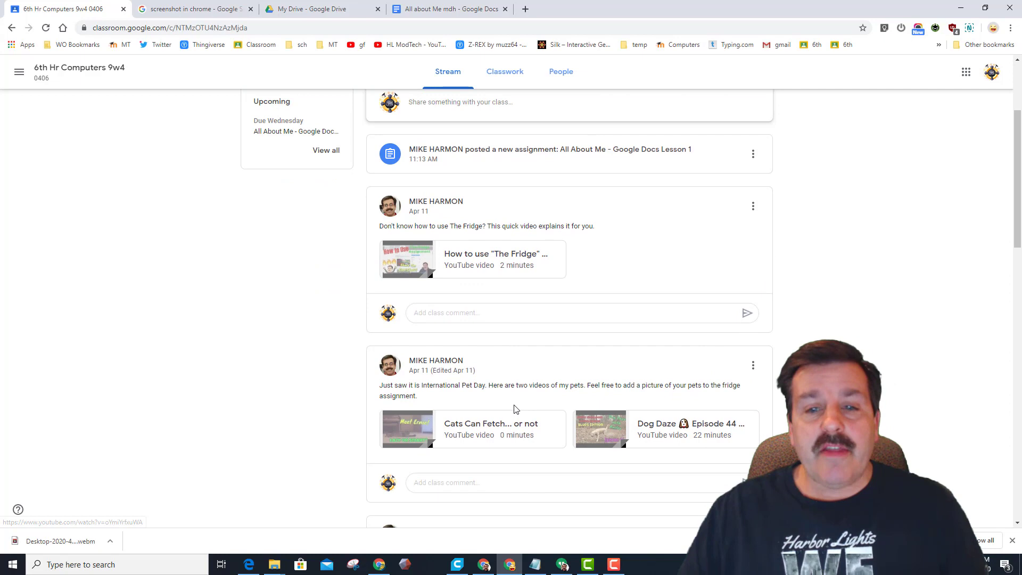